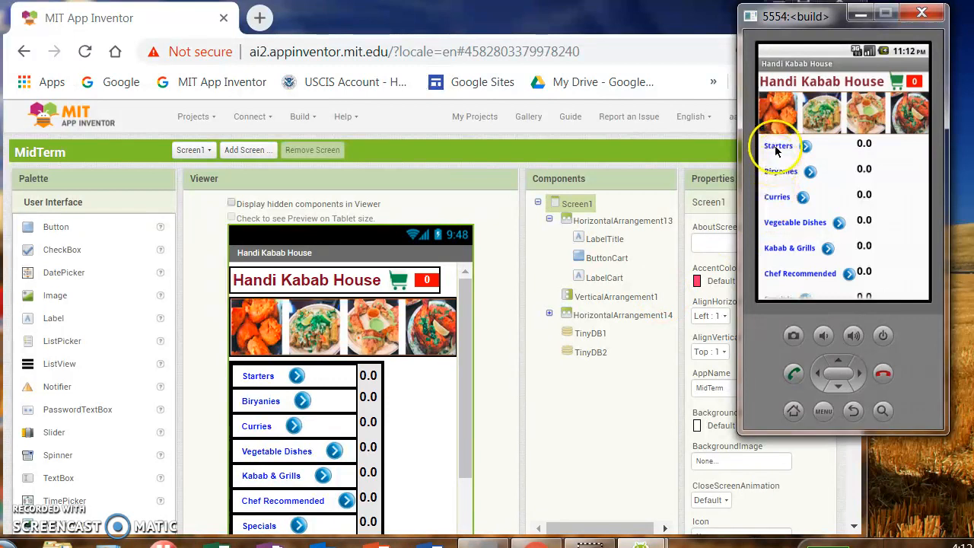
Step: Add Starters items twice in the emulator, raising the Starters total to 4.00
{"action": "left_click", "coordinate": [777, 146]}
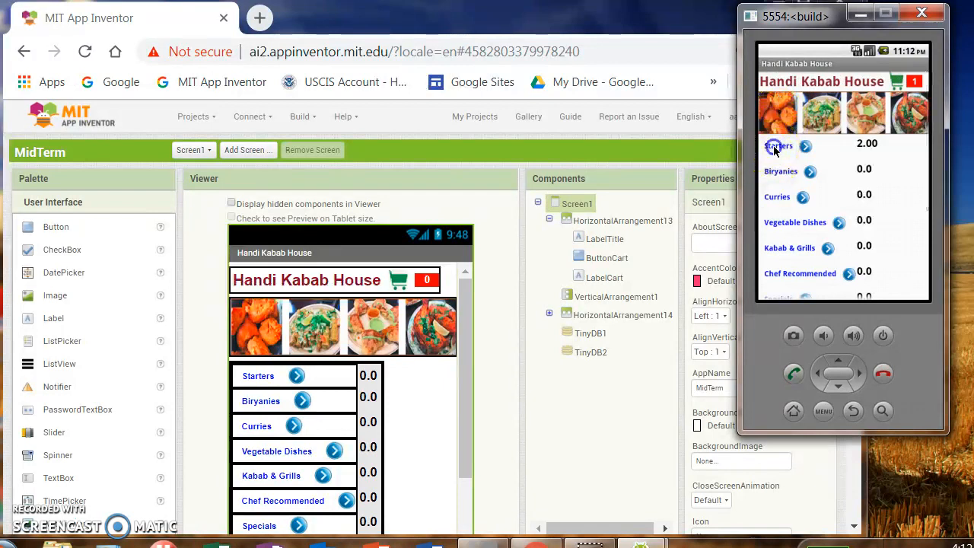
{"action": "left_click", "coordinate": [804, 146]}
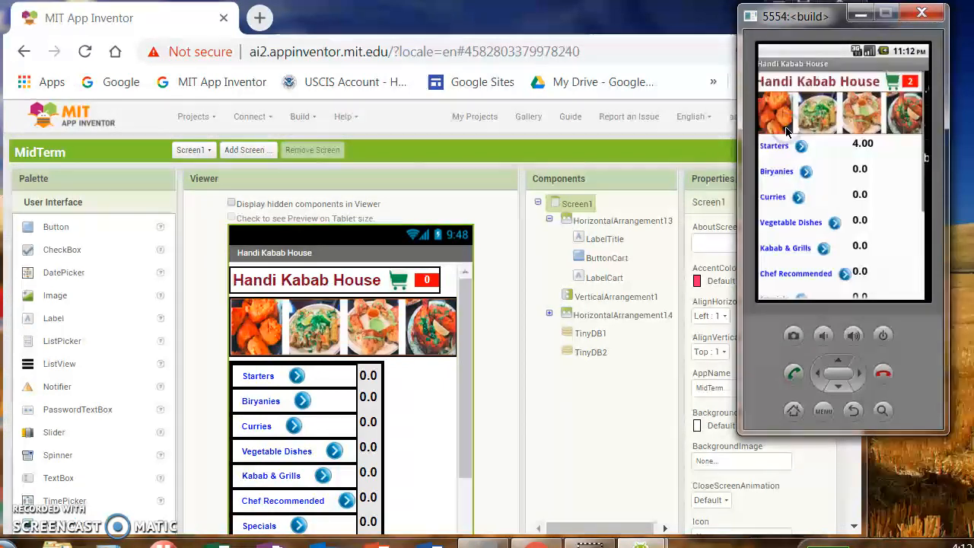
{"action": "left_click", "coordinate": [775, 146]}
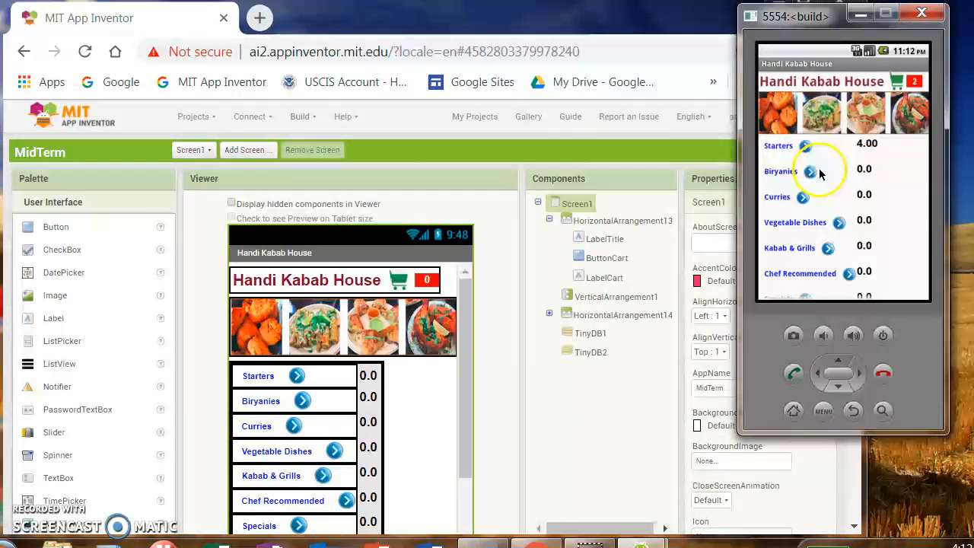
Step: Choose Chicken Biryani from the Biryanies list, bringing Biryanies to 20.00
{"action": "left_click", "coordinate": [809, 171]}
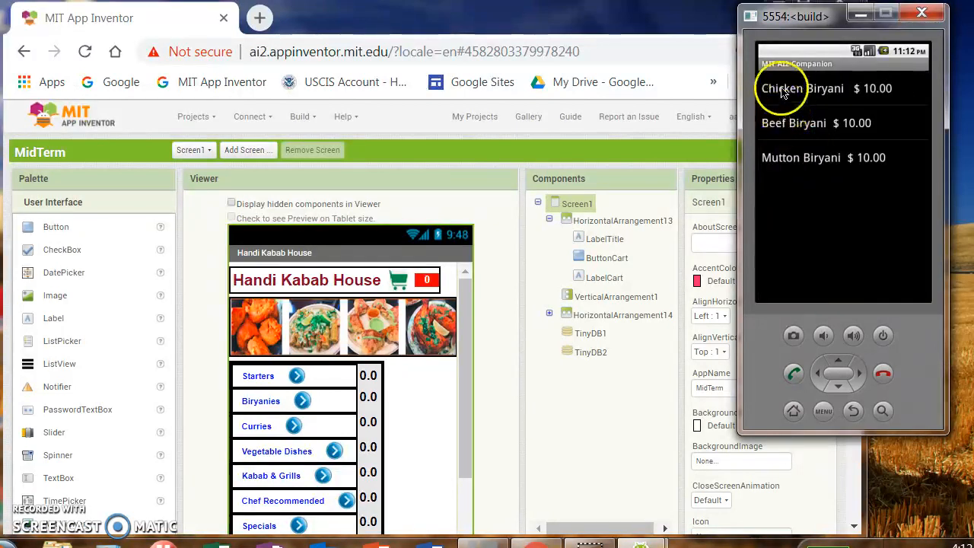
{"action": "left_click", "coordinate": [801, 88]}
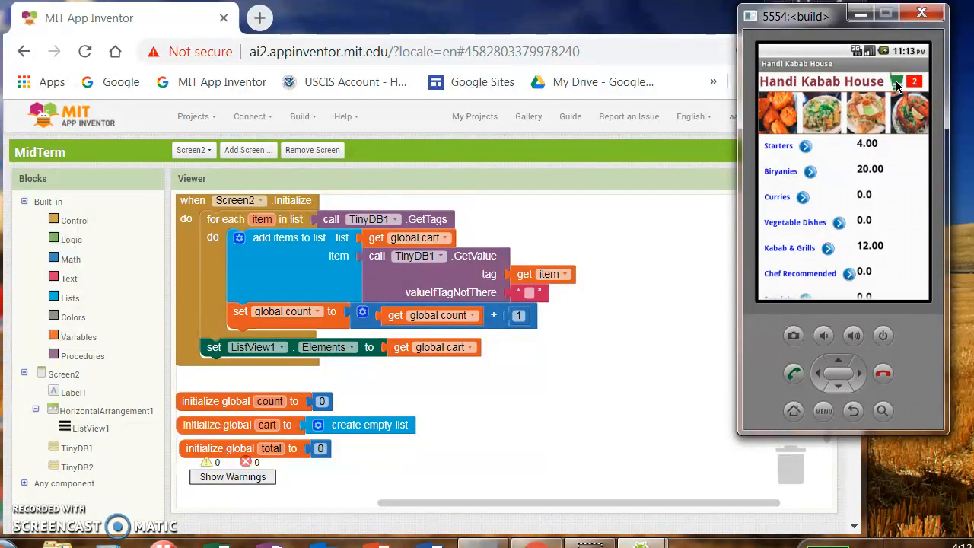
Step: Show the Your Cart screen with ordered dishes, prices and totals 20.00, 12.00, 4.00
{"action": "left_click", "coordinate": [896, 82]}
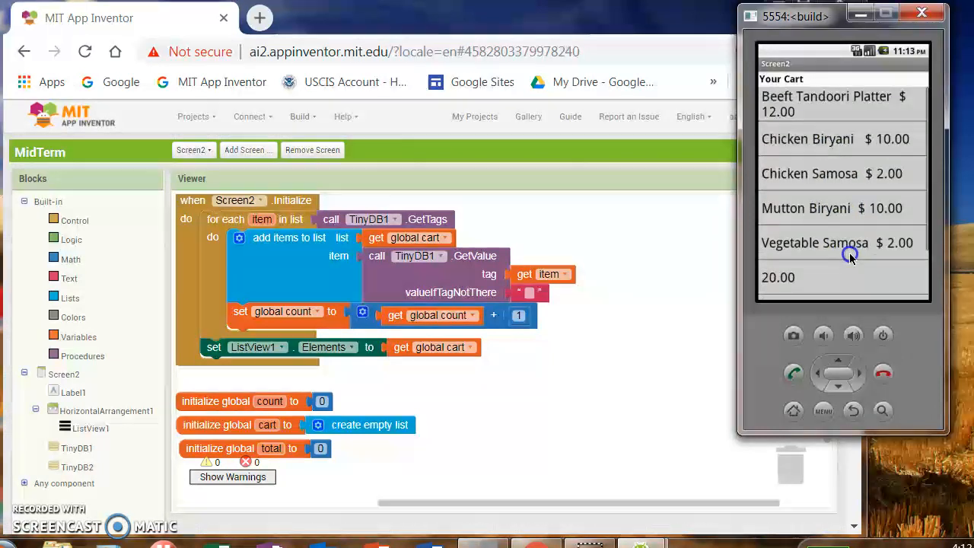
{"action": "scroll", "scroll_direction": "down", "scroll_amount": 3}
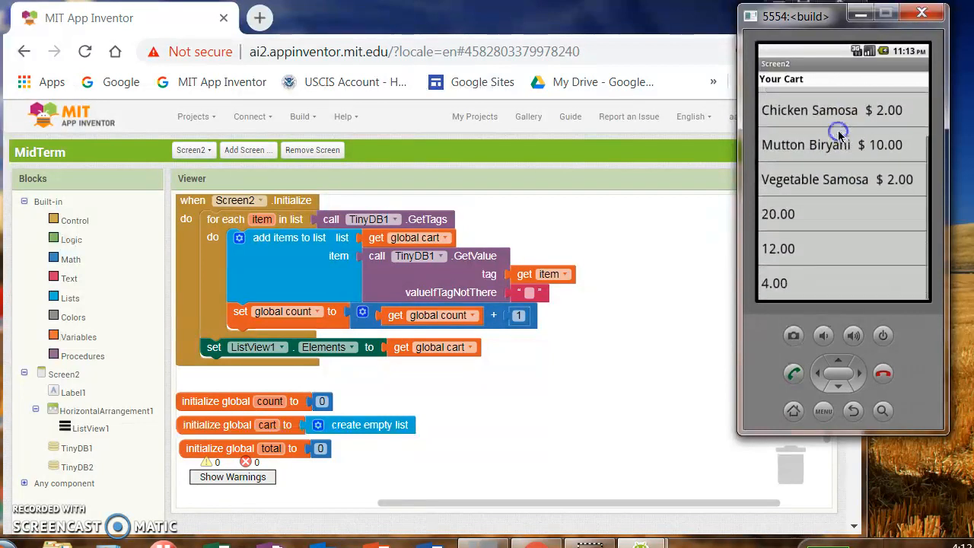